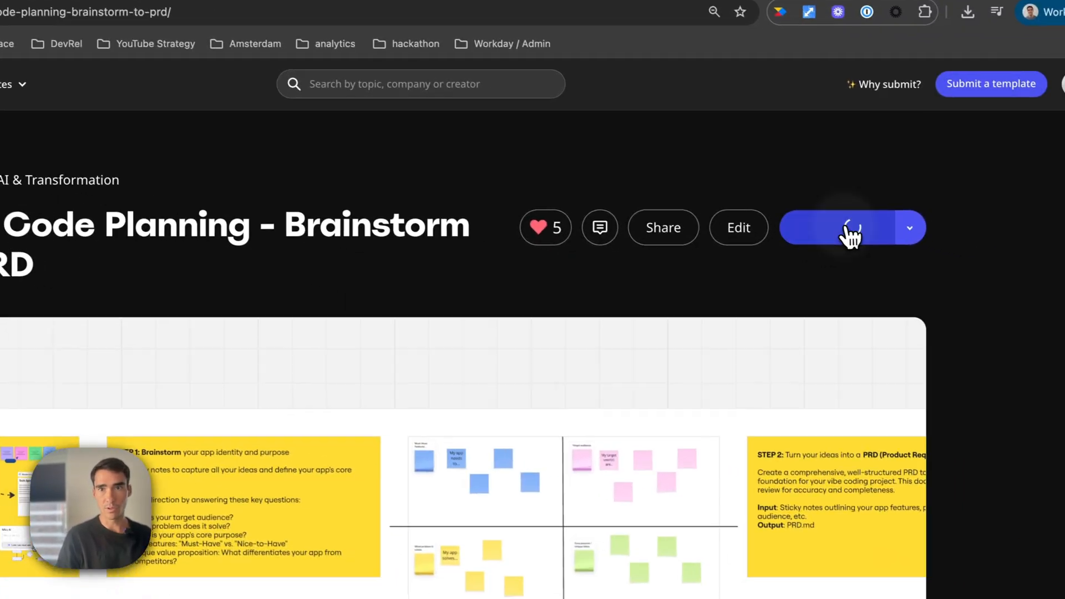
# Use the brainstorm-to-PRD template and zoom into the Step 1 sticky-note frame
pyautogui.click(852, 229)
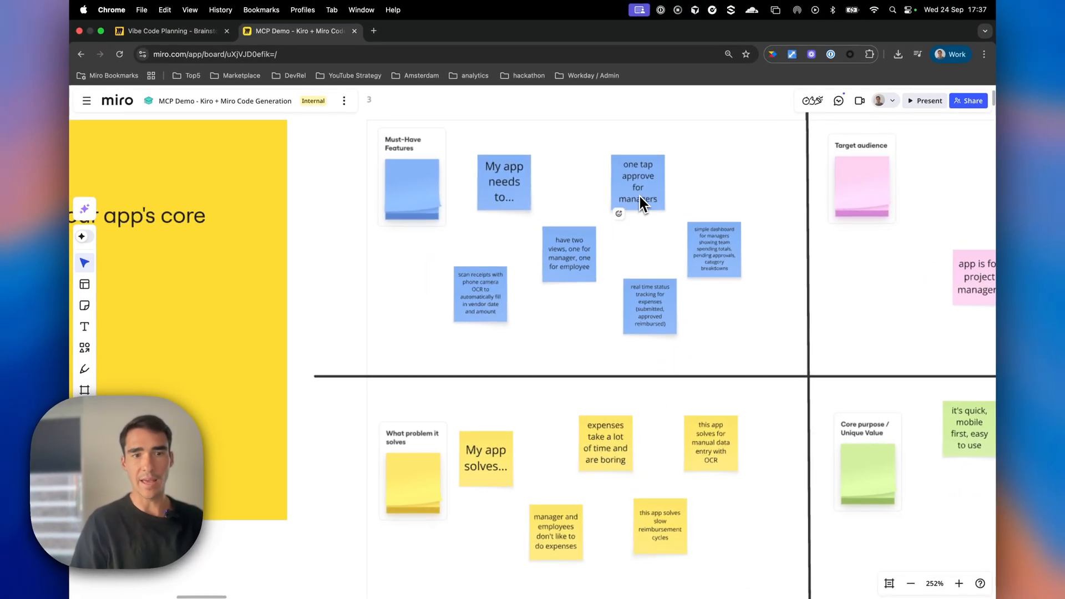
pyautogui.moveTo(657, 293)
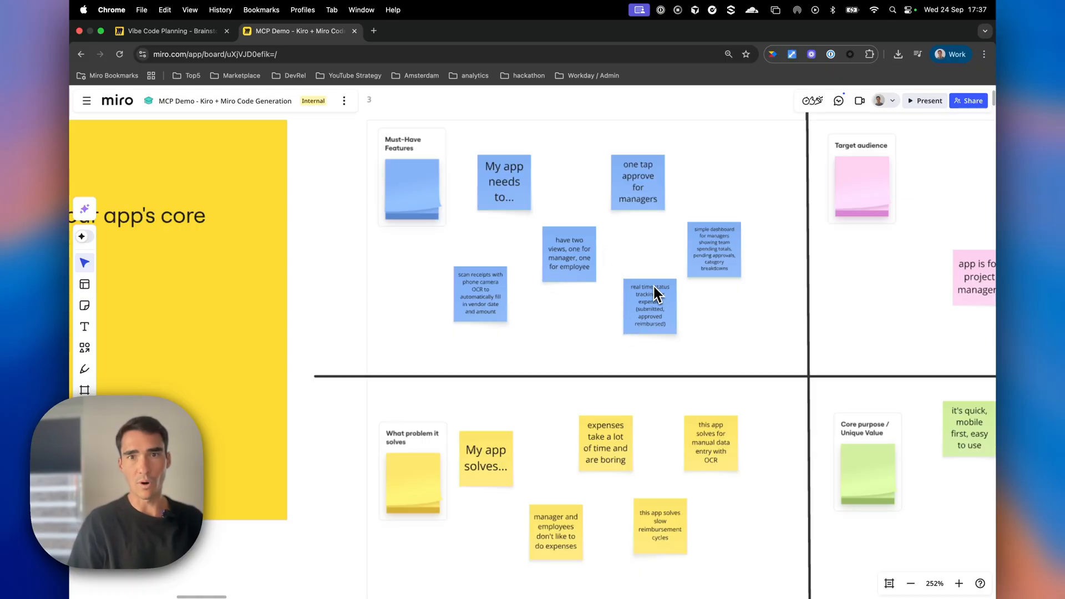
pyautogui.scroll(-3)
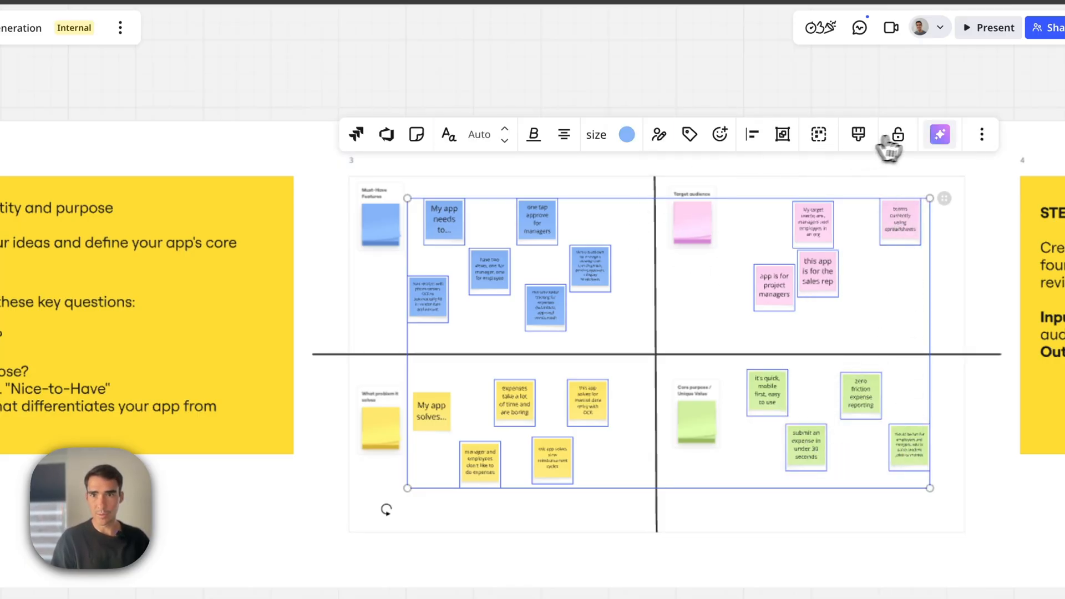
# Have Miro AI turn the selected stickies into an ExpenseEase PRD doc, then review it
pyautogui.click(938, 133)
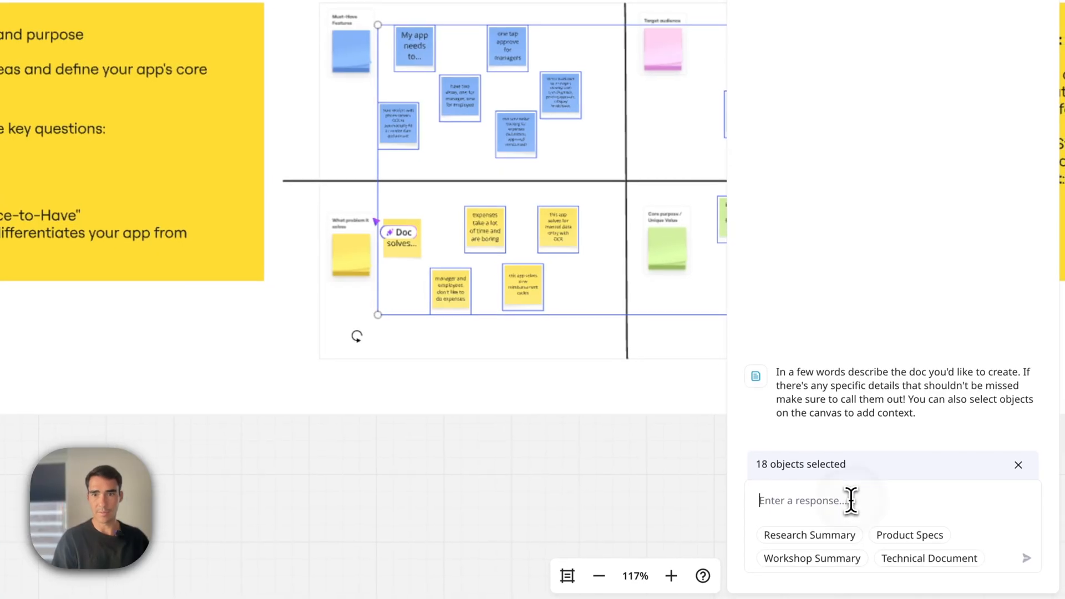
pyautogui.write('Use these stickies to create me')
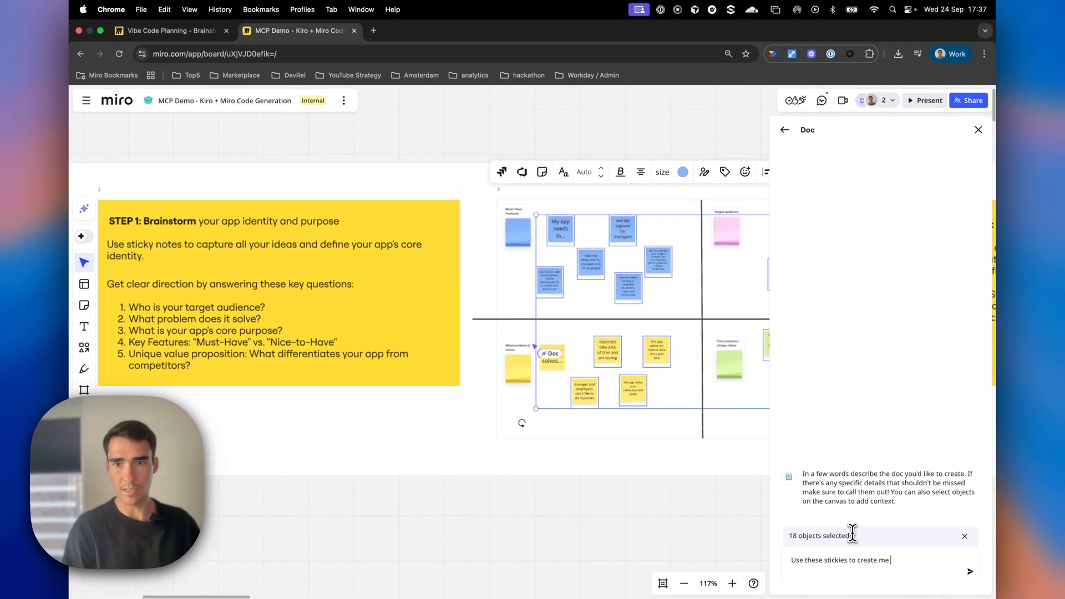
pyautogui.click(969, 571)
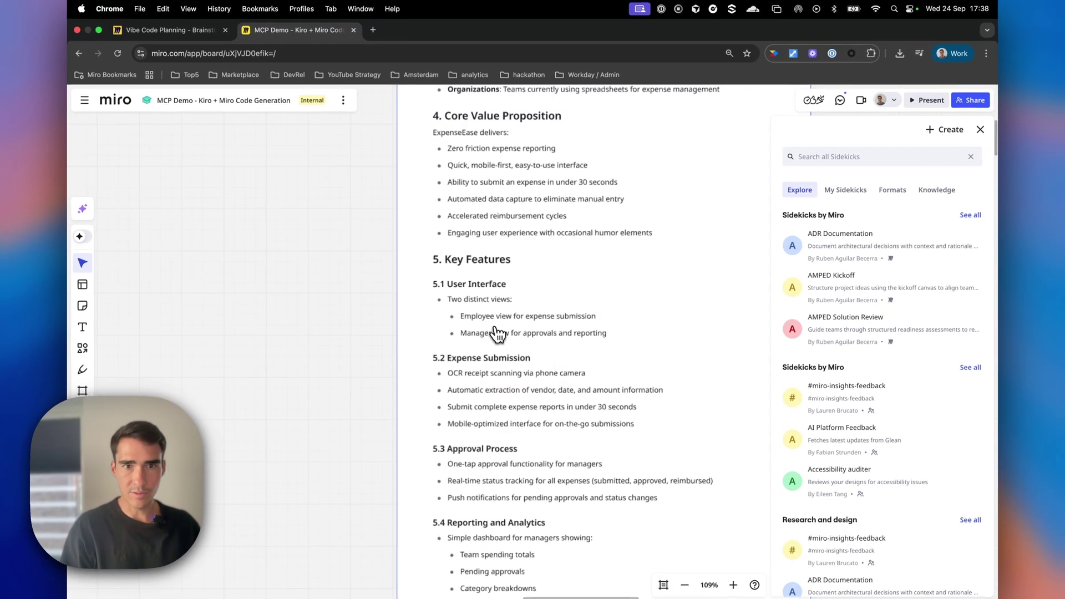
pyautogui.scroll(-3)
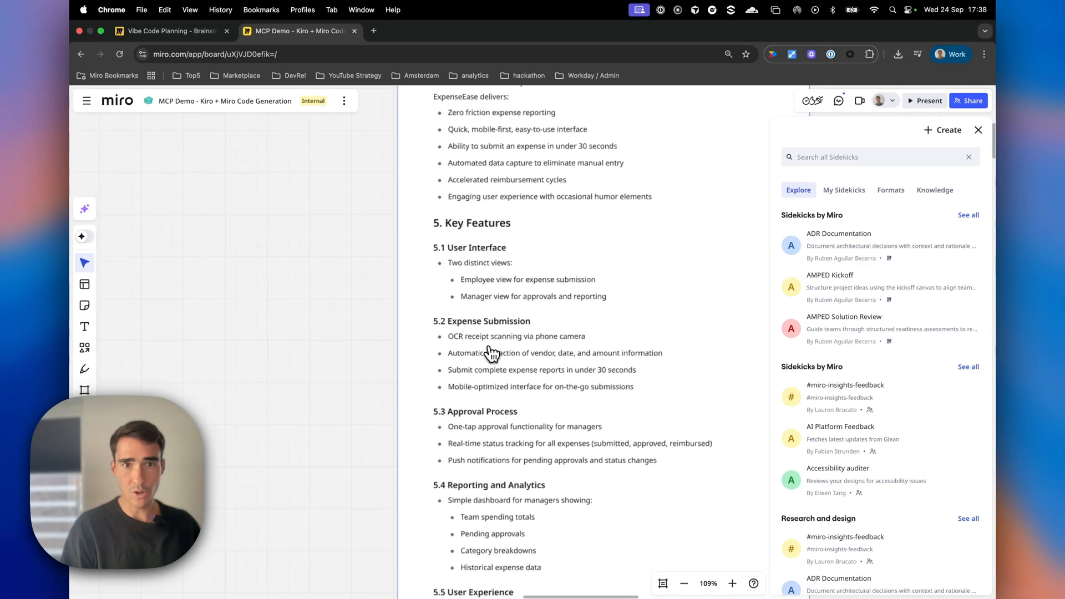
pyautogui.moveTo(519, 346)
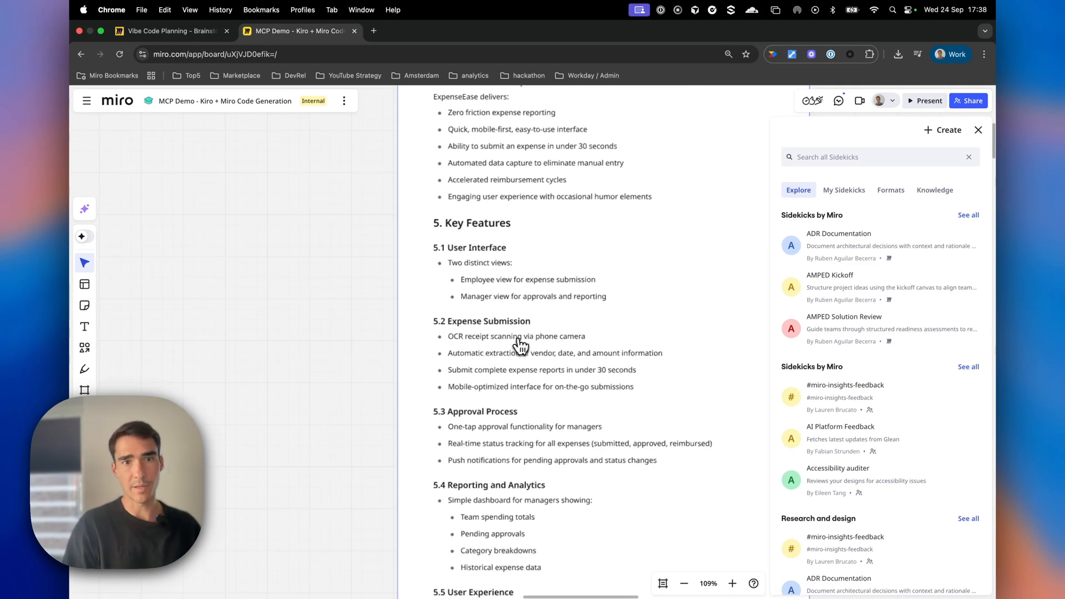
pyautogui.moveTo(540, 351)
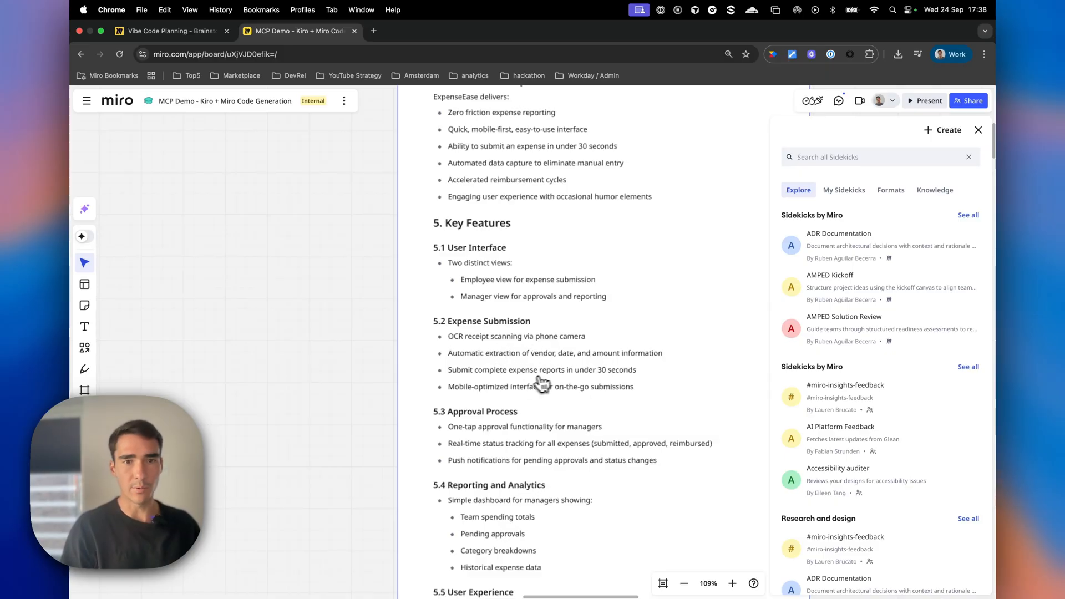
pyautogui.moveTo(979, 130)
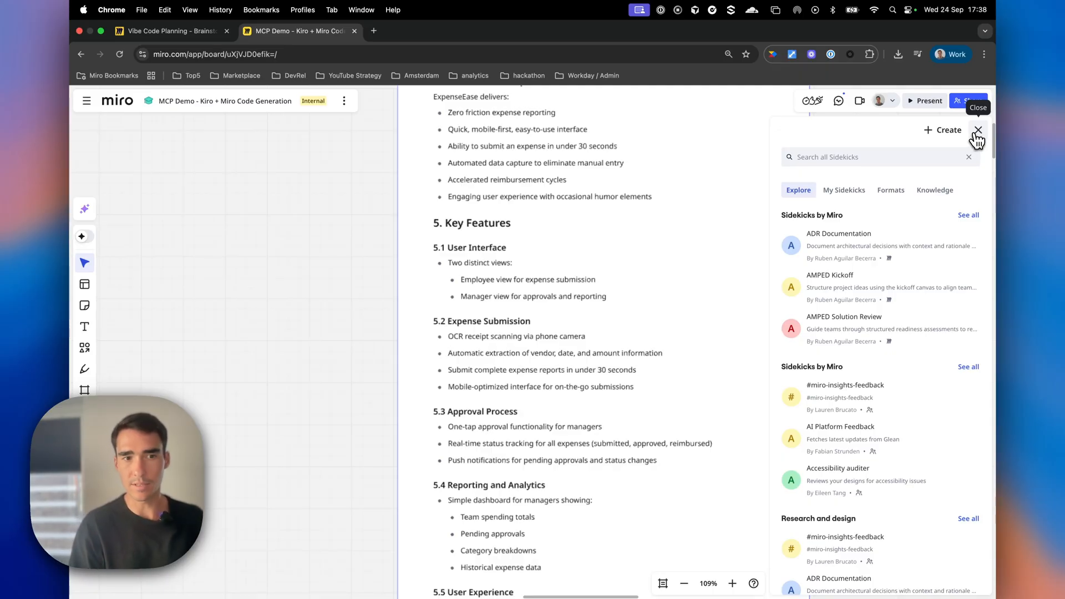
pyautogui.click(978, 131)
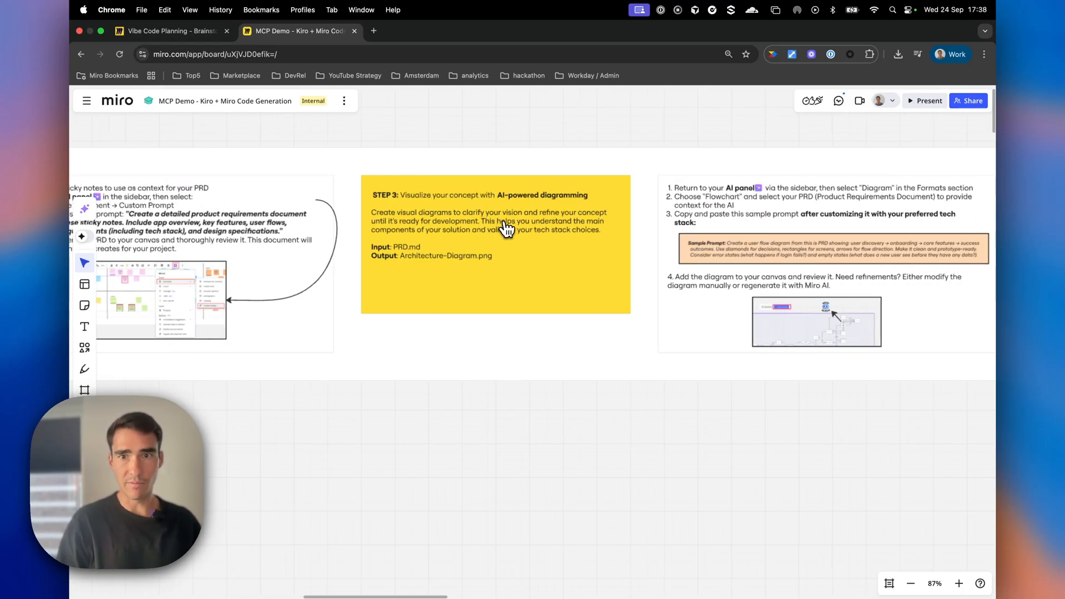
# Start an AI diagram from the PRD doc's options, choosing Flowchart
pyautogui.scroll(-3)
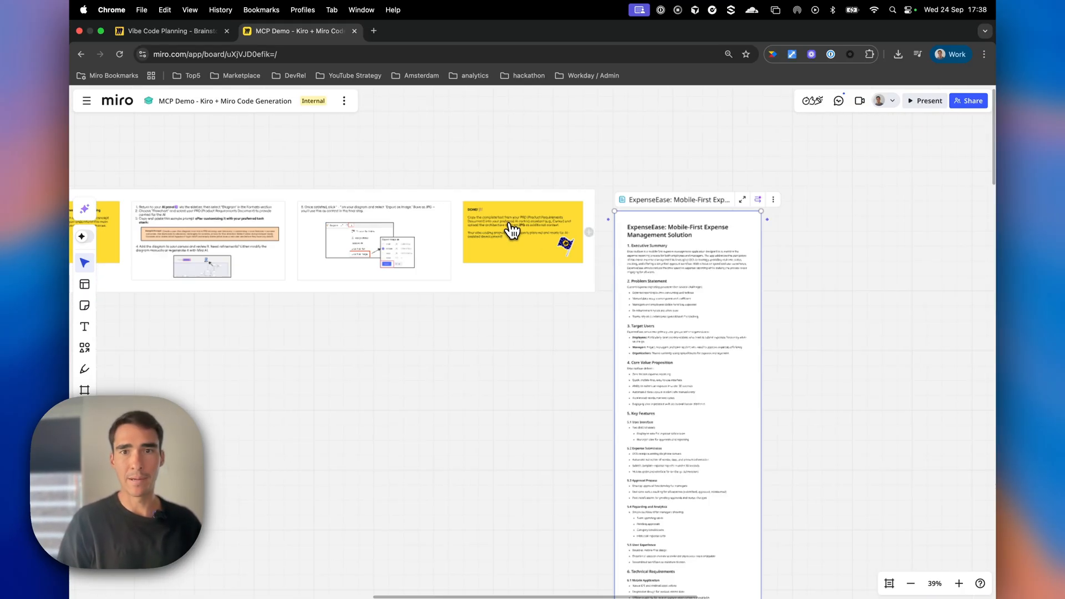
pyautogui.click(772, 200)
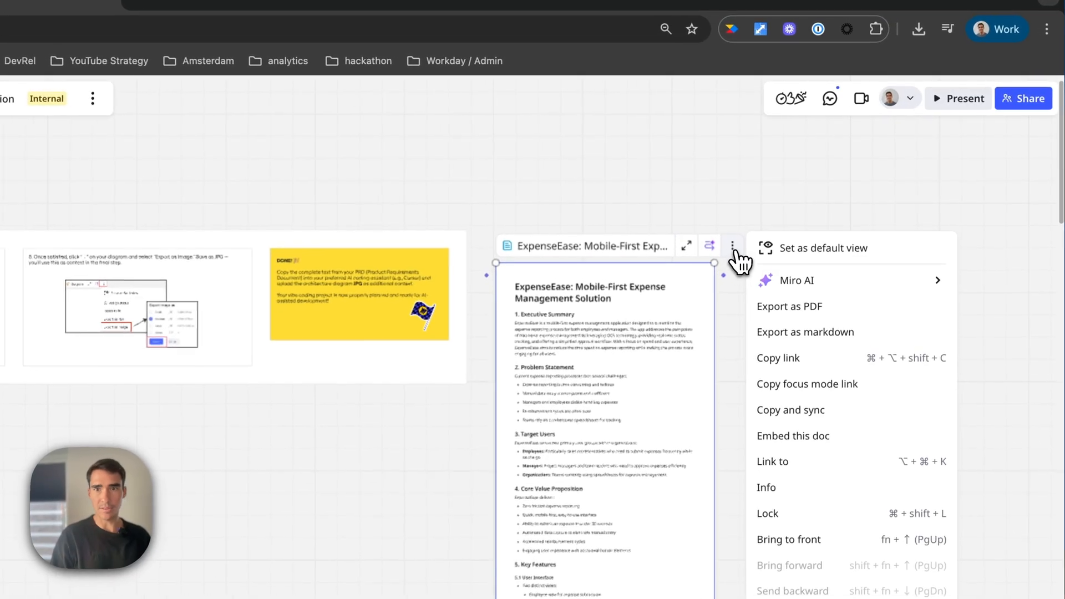
pyautogui.click(1006, 240)
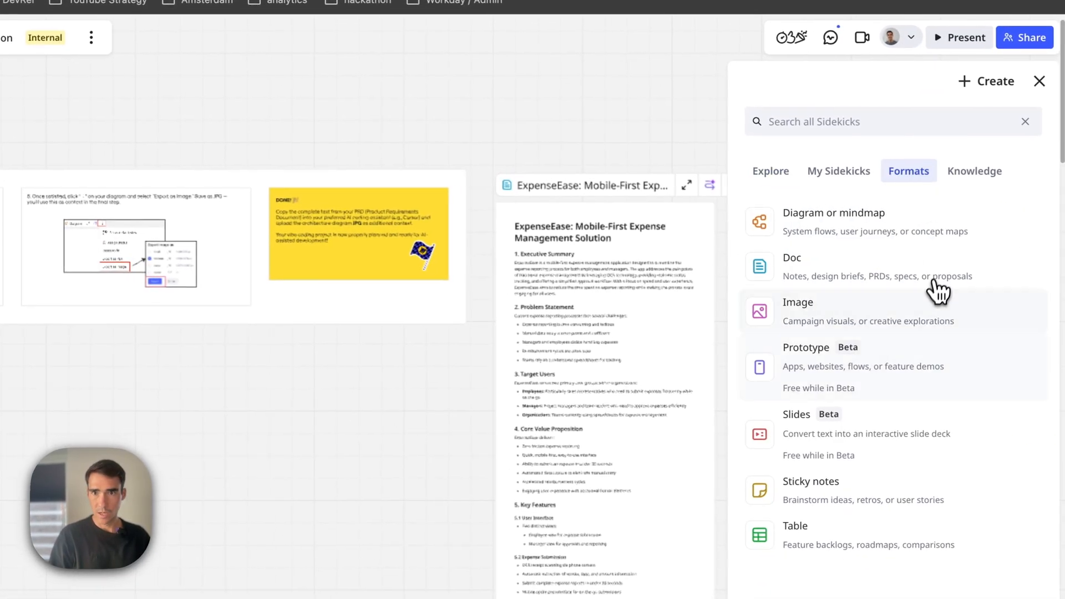
pyautogui.moveTo(885, 264)
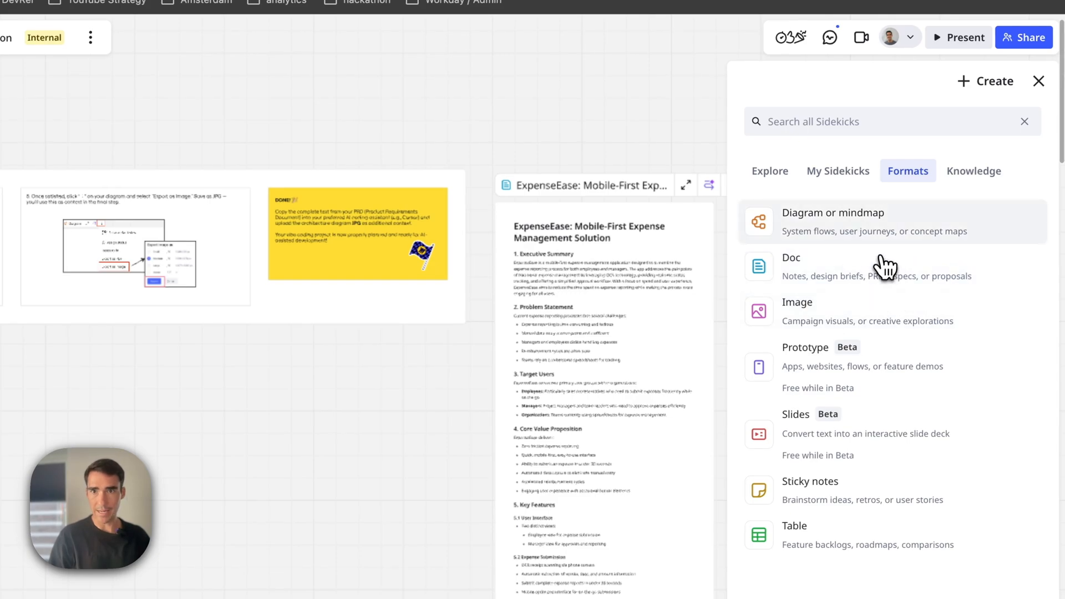
pyautogui.click(832, 222)
pyautogui.write("Using the PRD document I've")
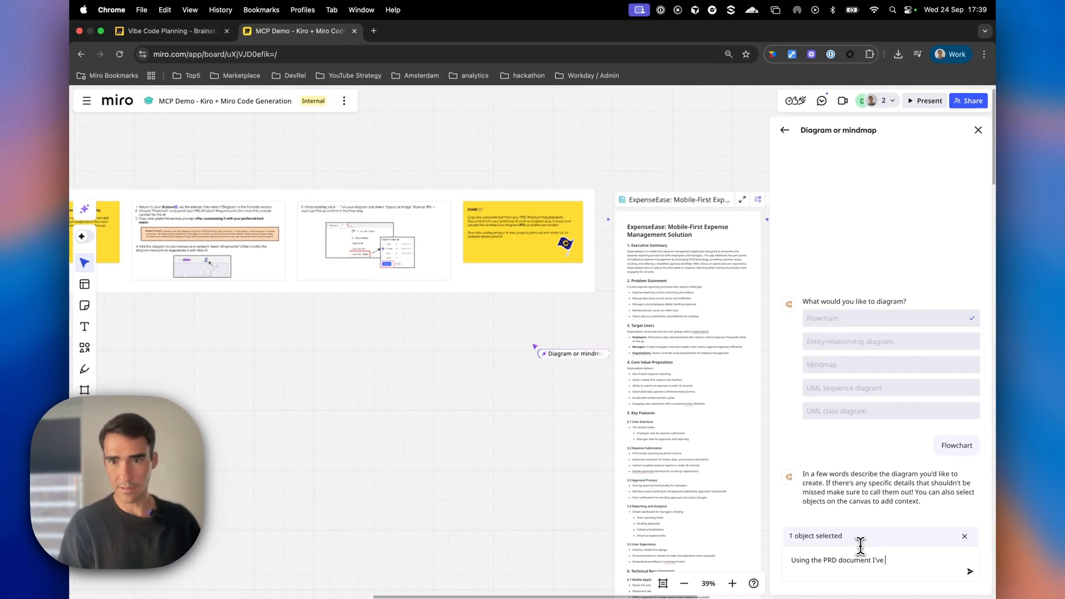
# Request a basic flowchart of the selected PRD's user flows focused on expense approval
pyautogui.write('selected, go ahea')
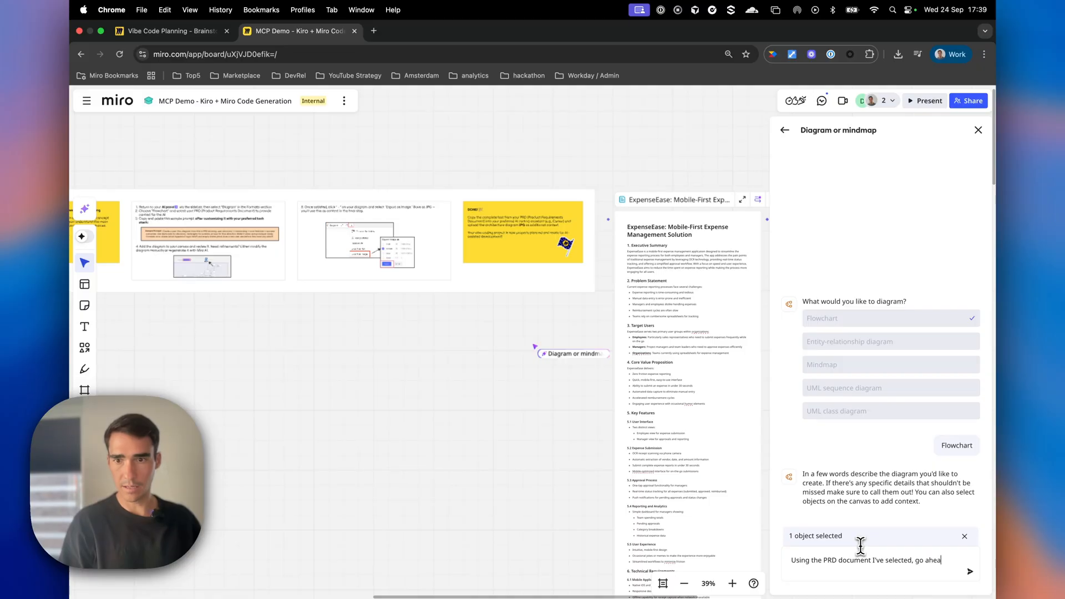
pyautogui.write('and create a basic')
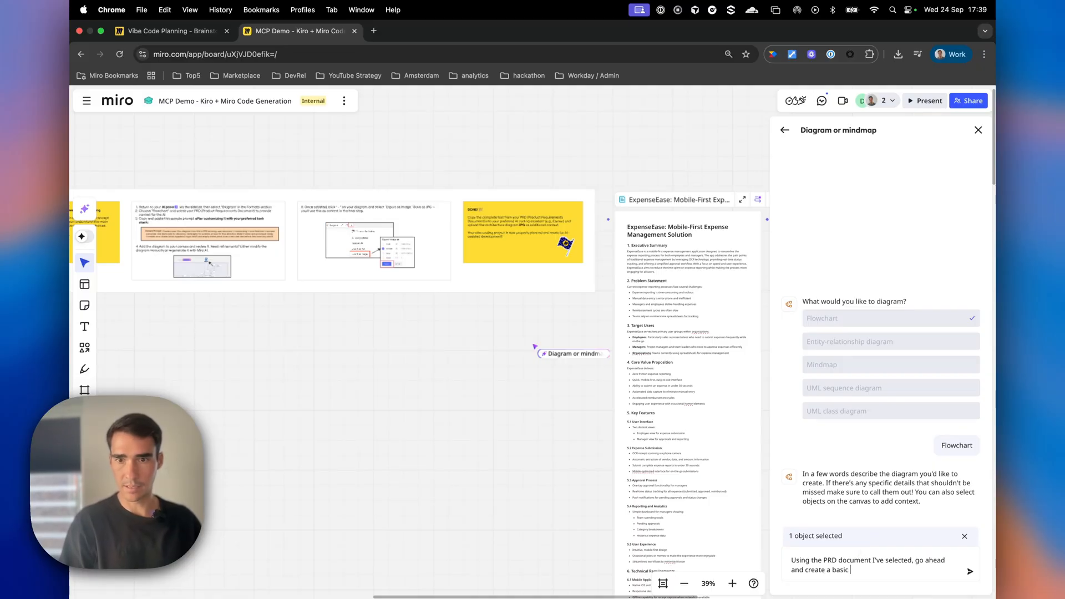
pyautogui.write('flowchart of the app flows, user')
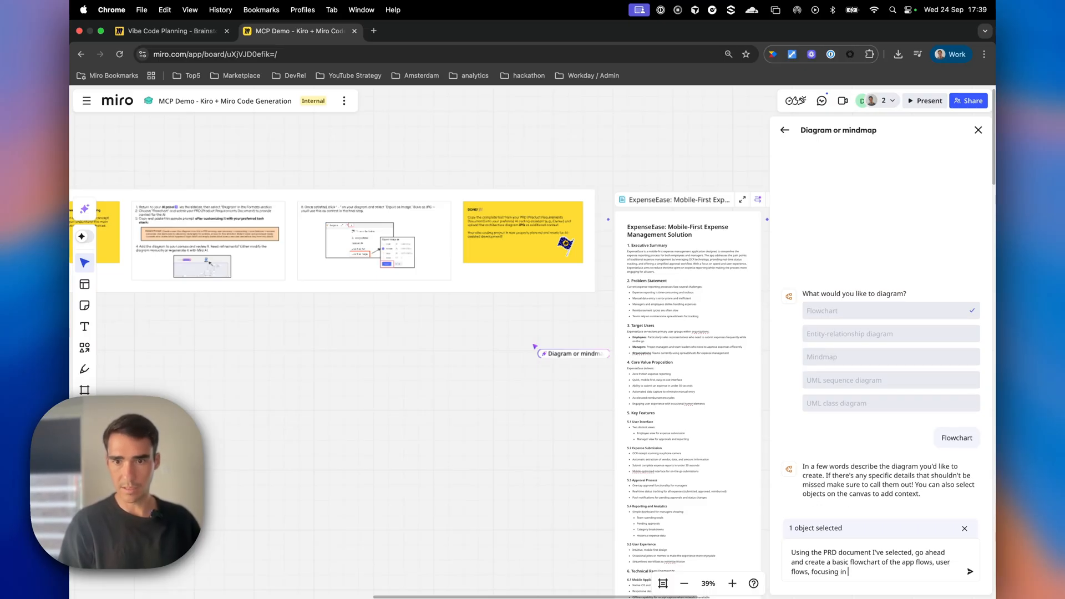
pyautogui.write('on expense appr')
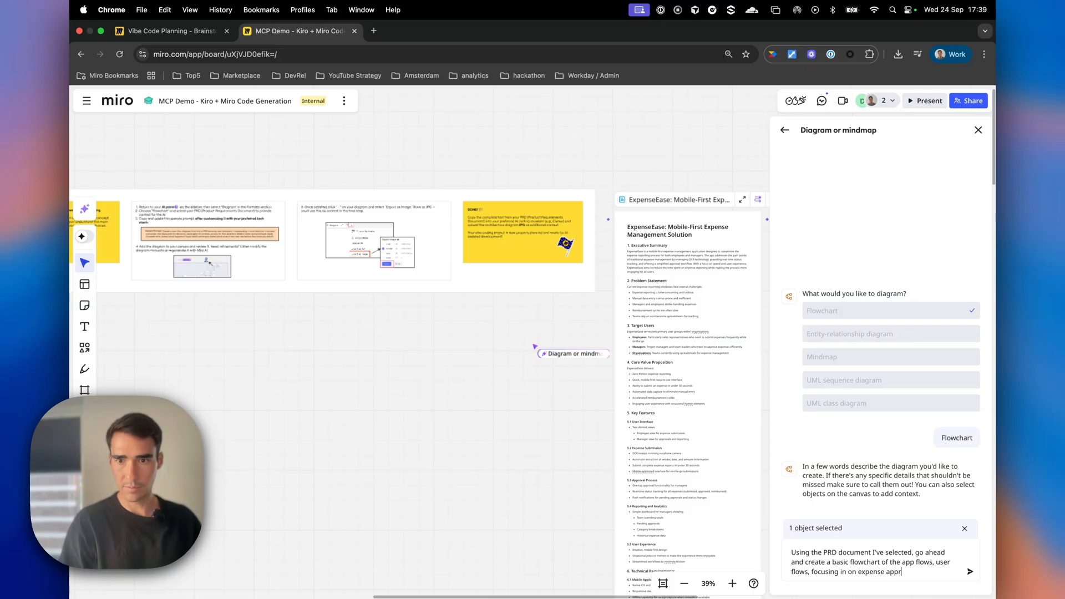
pyautogui.click(972, 572)
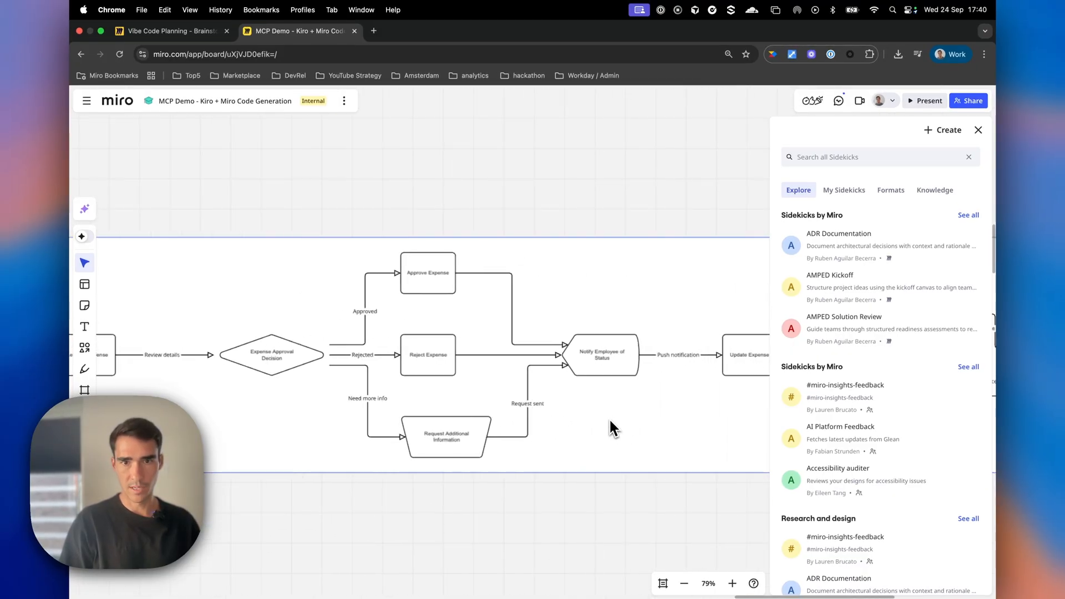
# Review the generated expense approval flowchart with its approve, reject and more-info branches
pyautogui.scroll(-3)
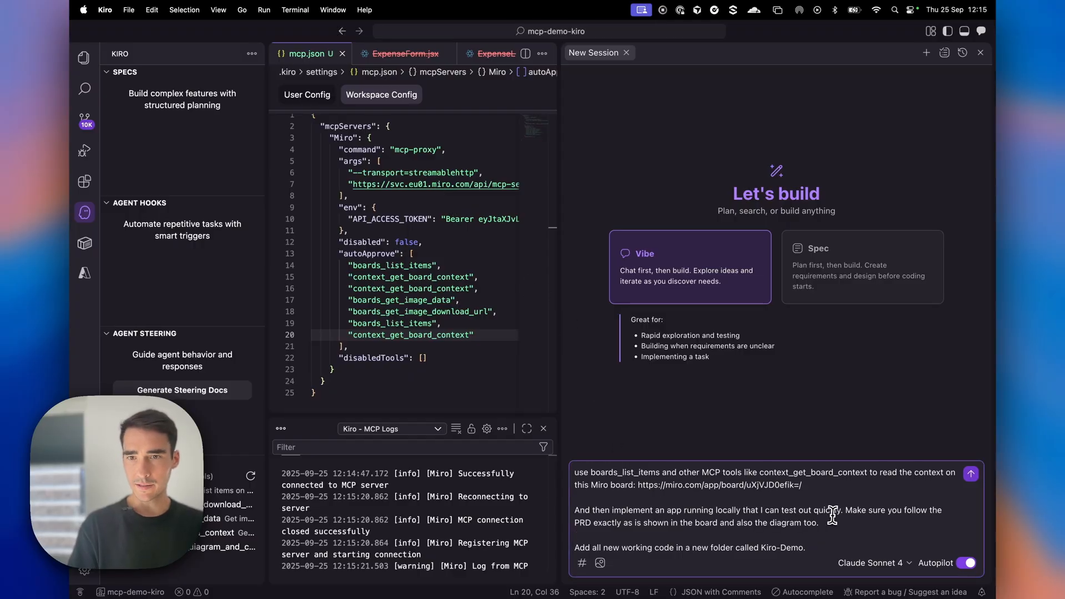
pyautogui.moveTo(658, 523)
pyautogui.write(' and project summary')
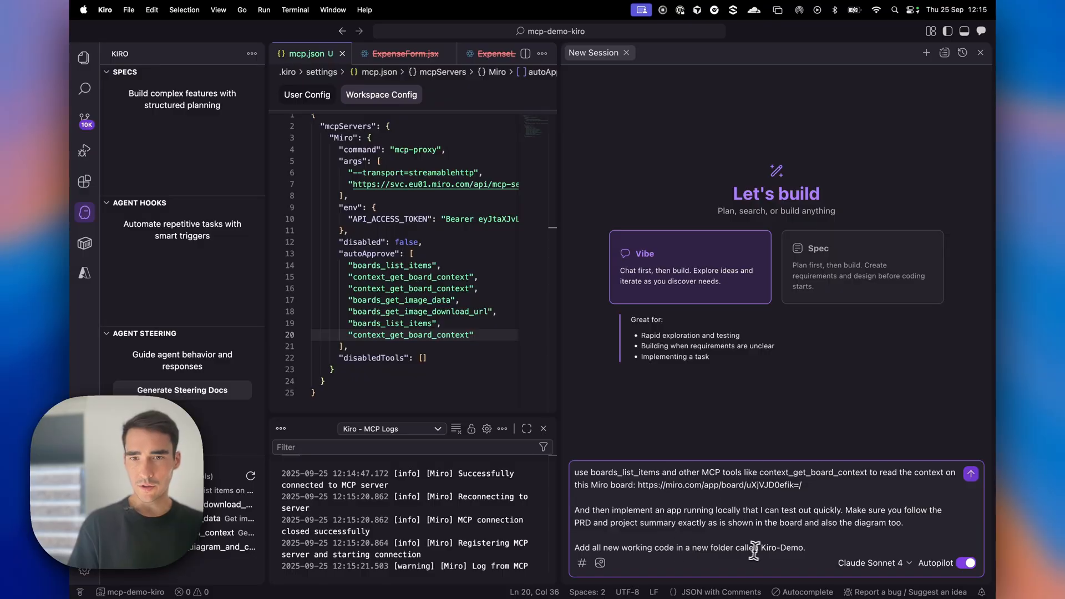
pyautogui.moveTo(965, 510)
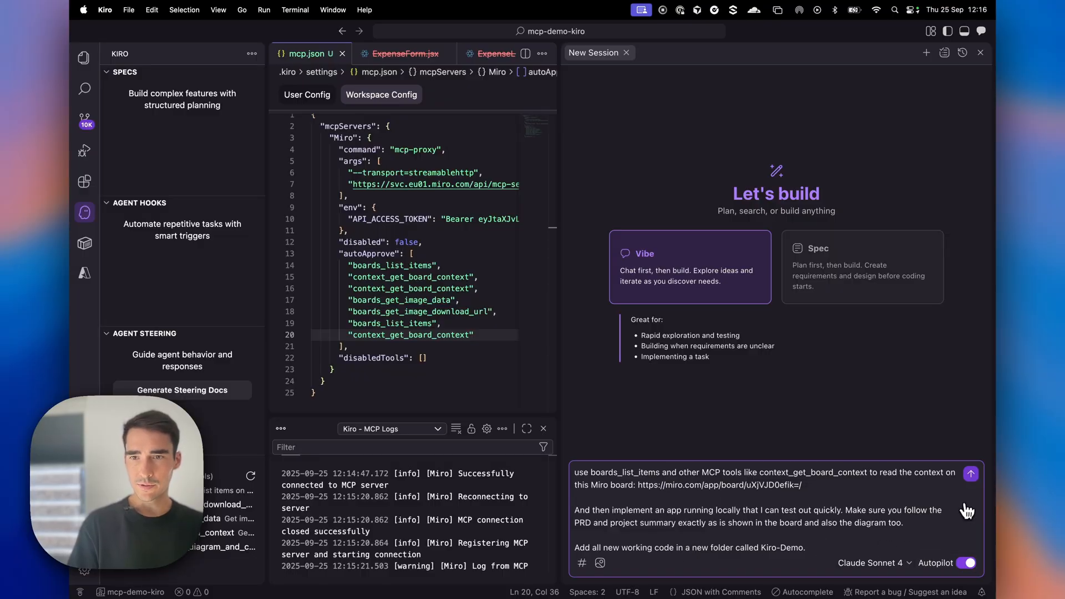
# Send Kiro the prompt to read the Miro board via MCP and build the app in Kiro-Demo
pyautogui.click(971, 475)
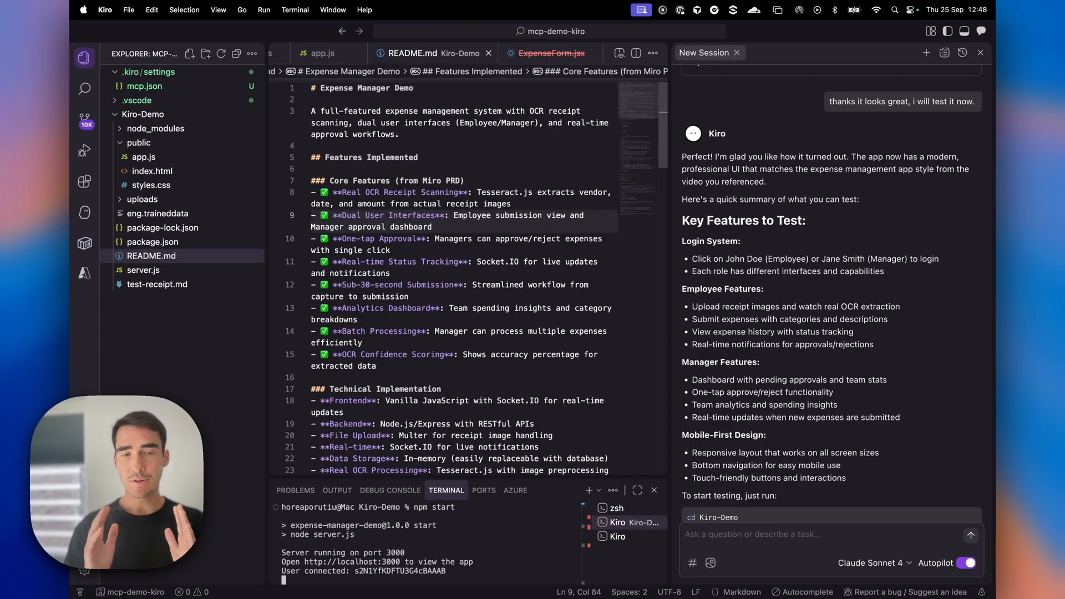
pyautogui.moveTo(632, 353)
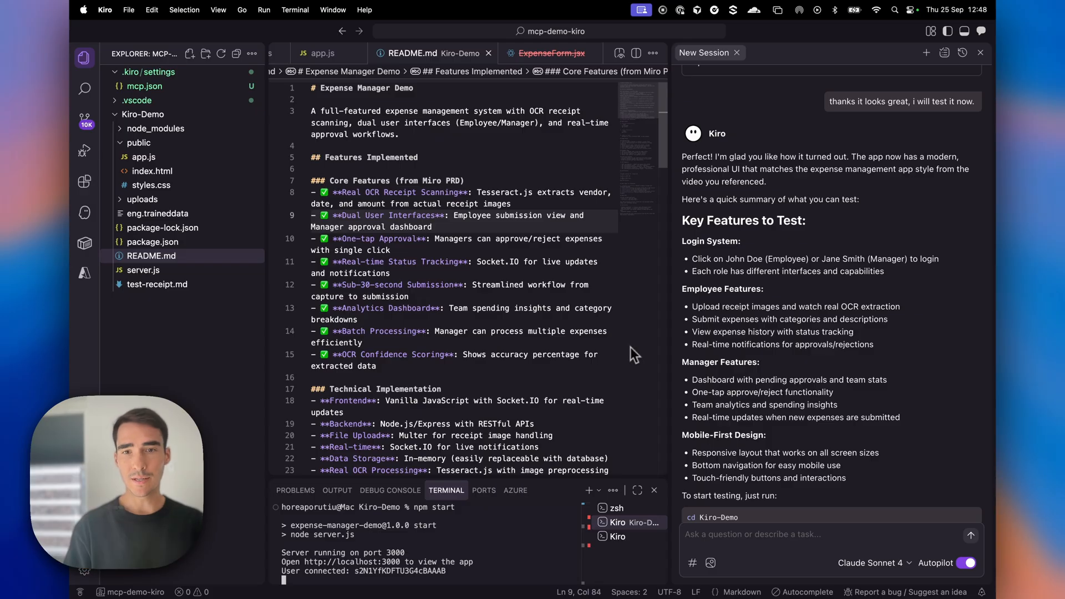
pyautogui.moveTo(417, 539)
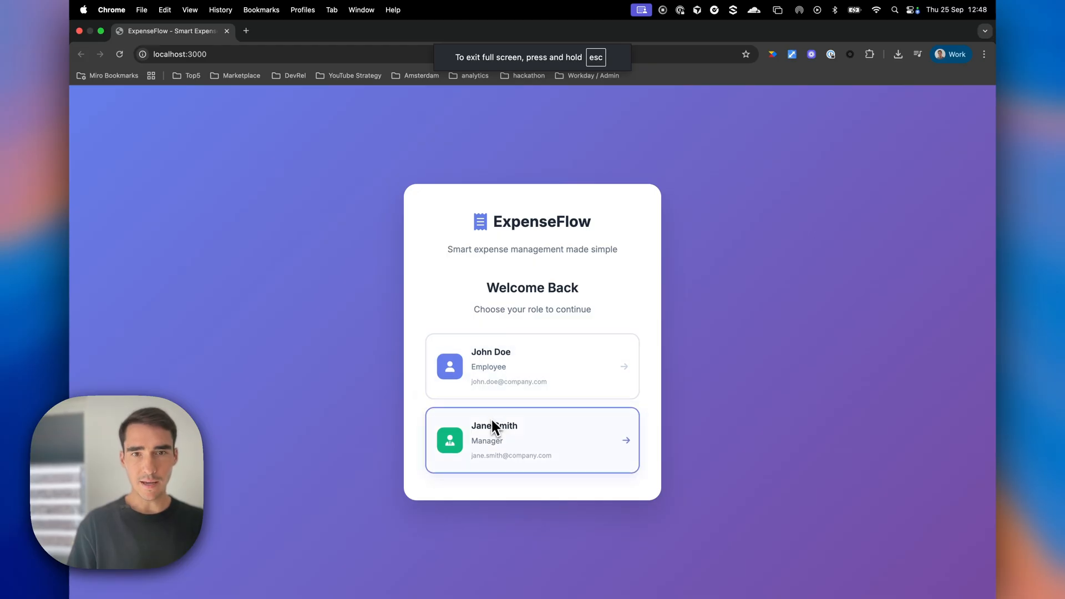
pyautogui.moveTo(554, 378)
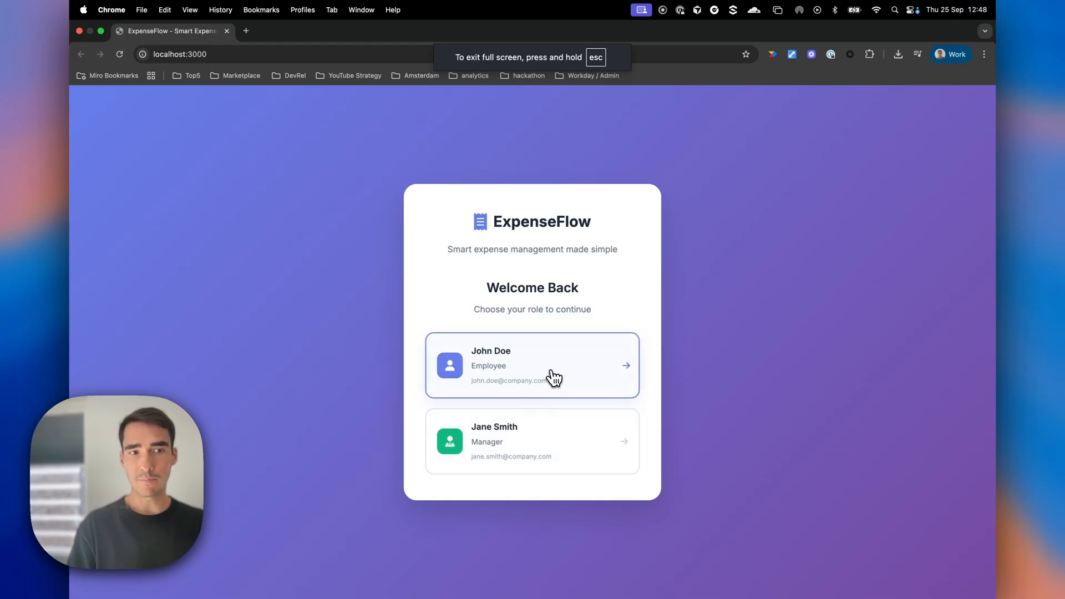
# Sign in as Employee on localhost:3000 and start Capture Receipt for a new expense
pyautogui.click(554, 366)
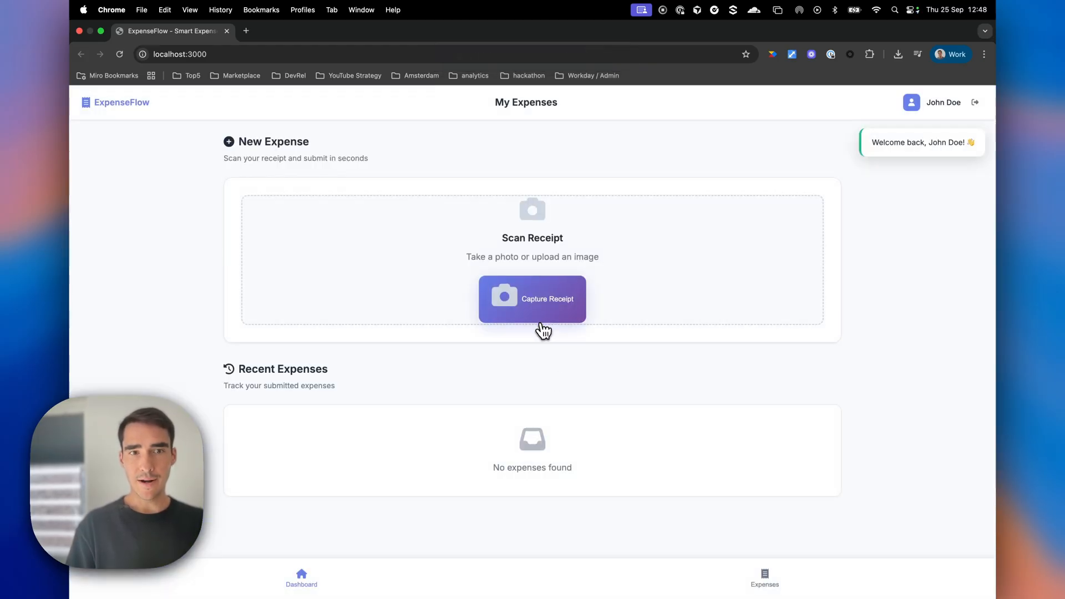
pyautogui.click(533, 299)
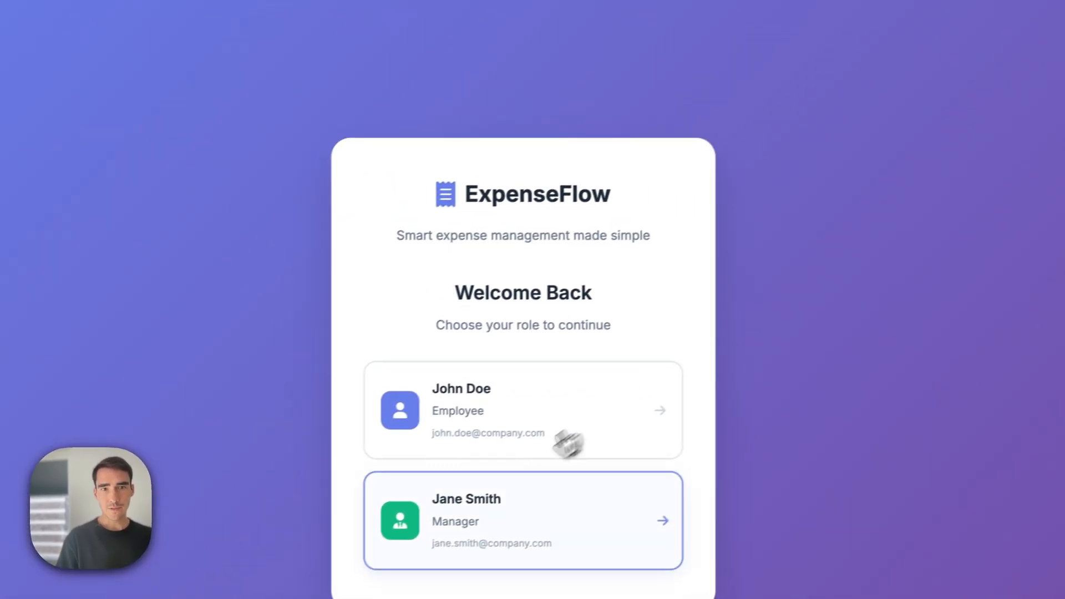
# Sign in as Manager and approve the pending $29.69 meals expense
pyautogui.click(521, 522)
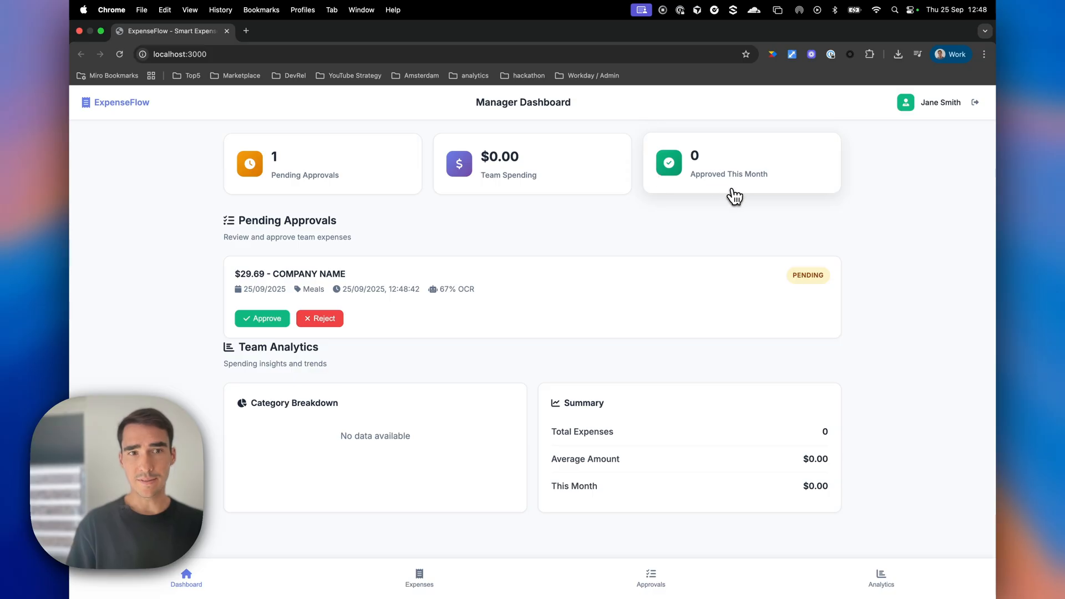
pyautogui.click(262, 318)
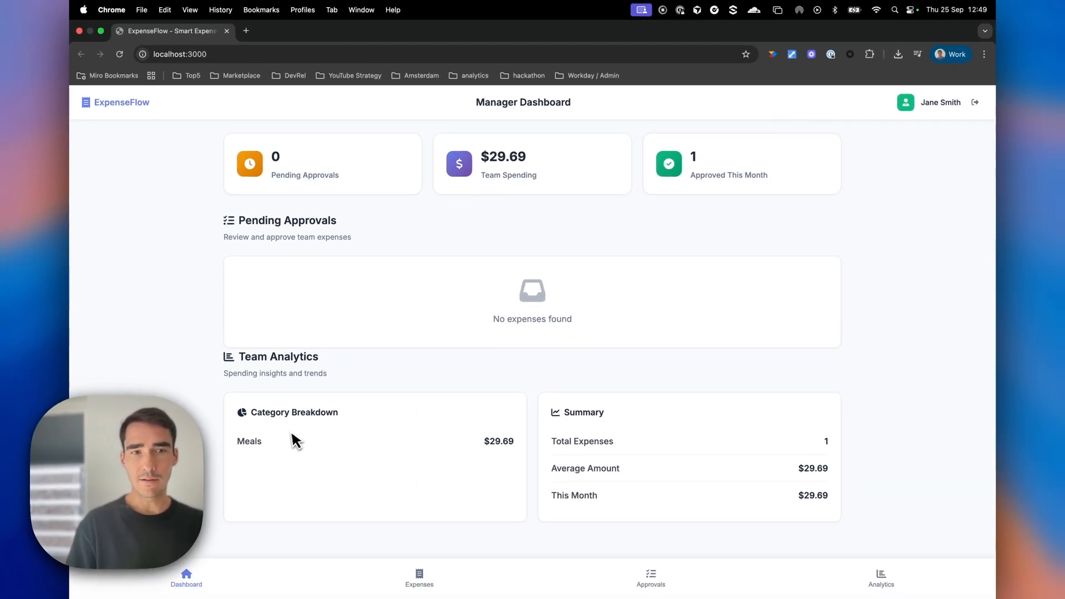
pyautogui.moveTo(281, 460)
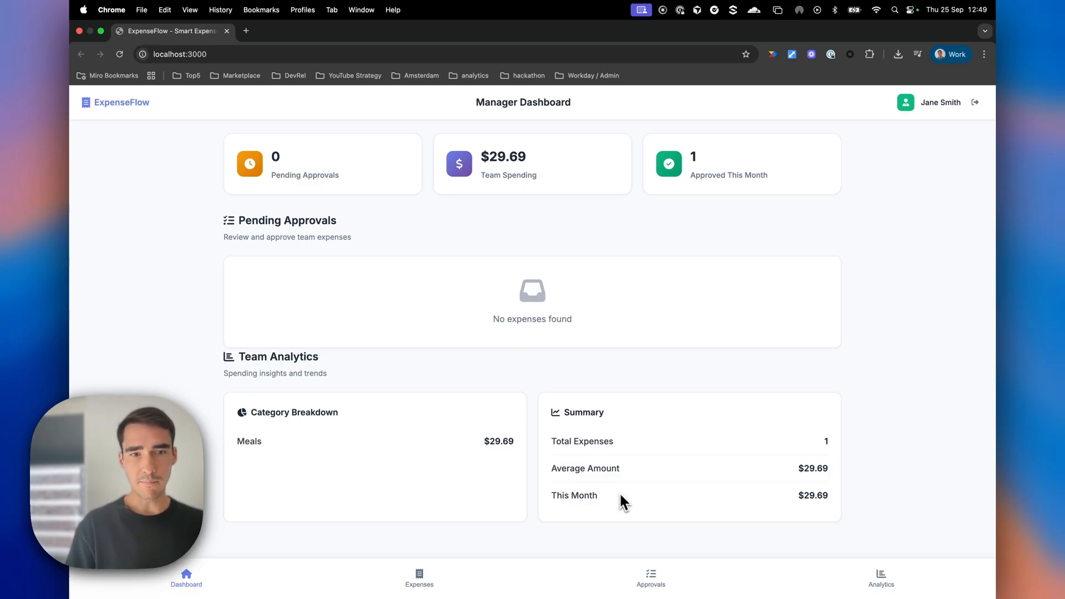
pyautogui.moveTo(672, 528)
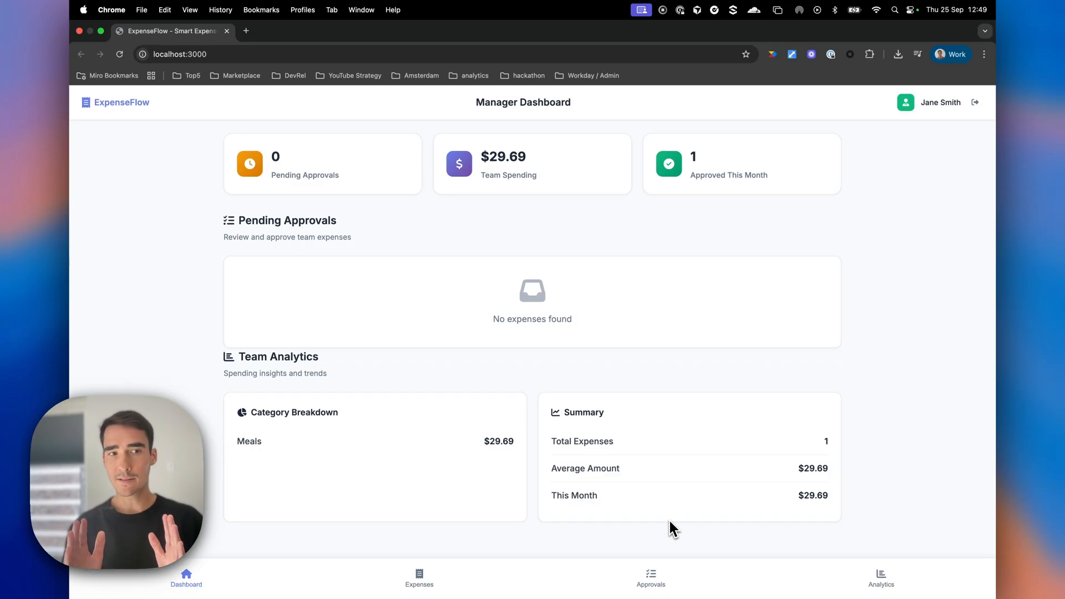